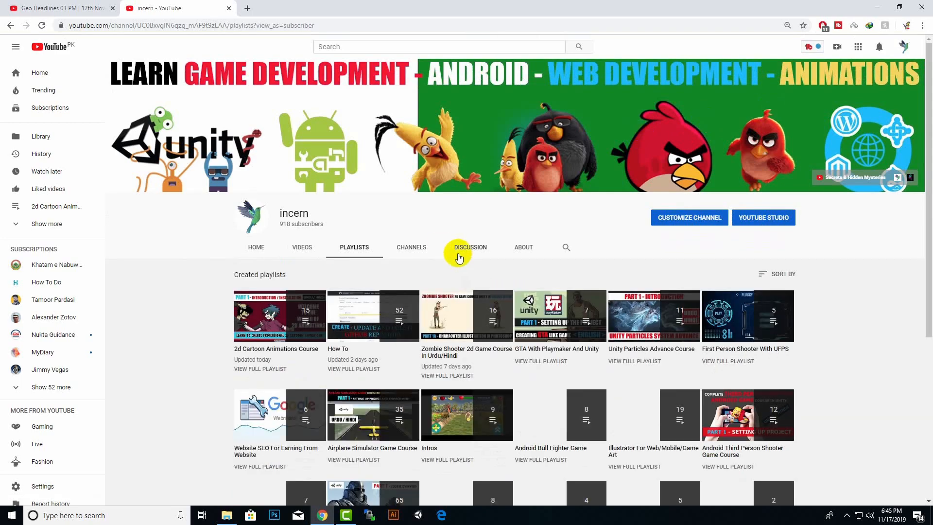
pyautogui.scroll(-3)
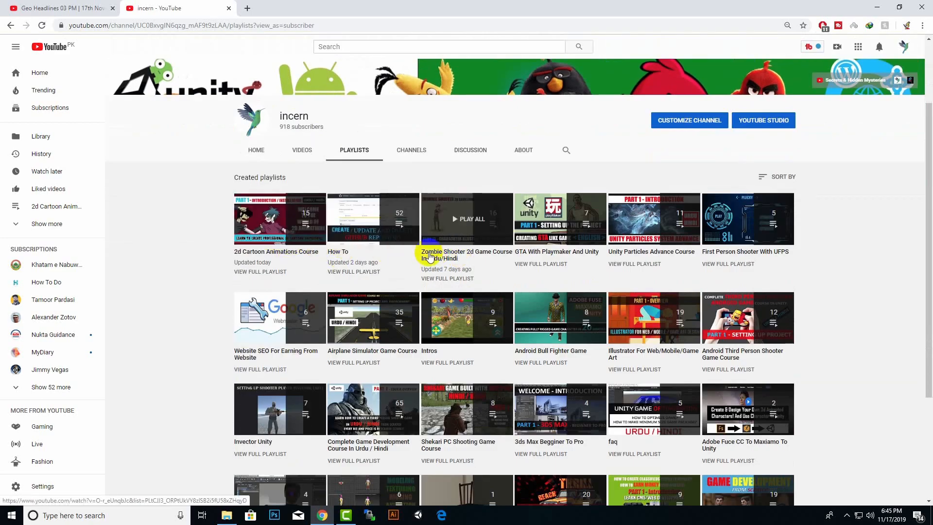
pyautogui.scroll(-3)
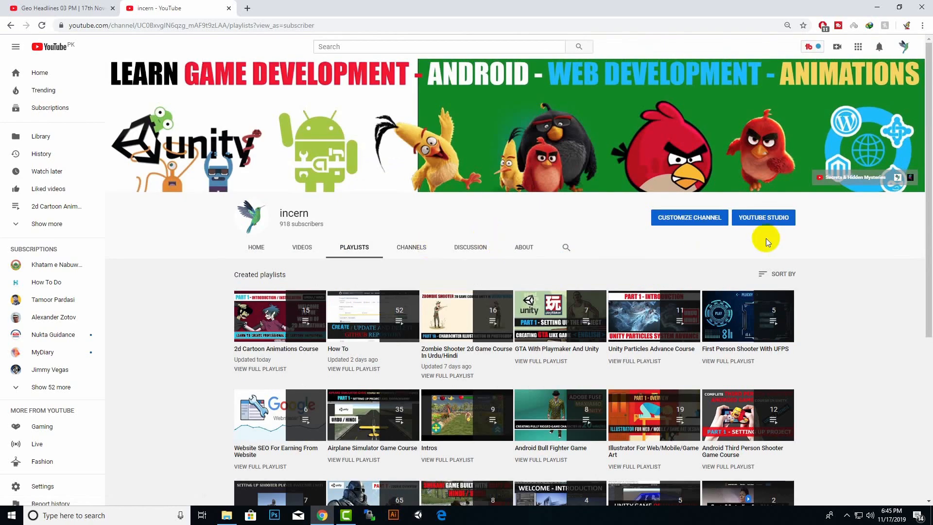
pyautogui.write('enemy ai')
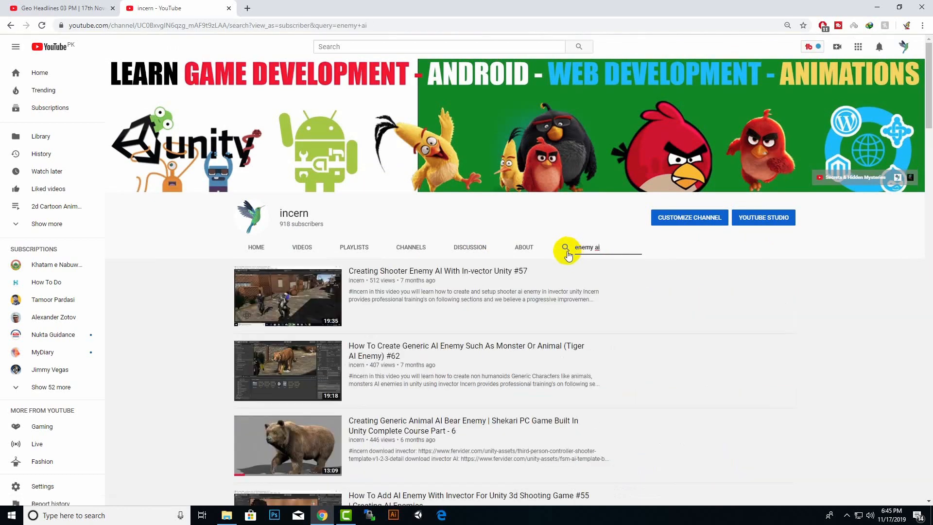
pyautogui.scroll(-3)
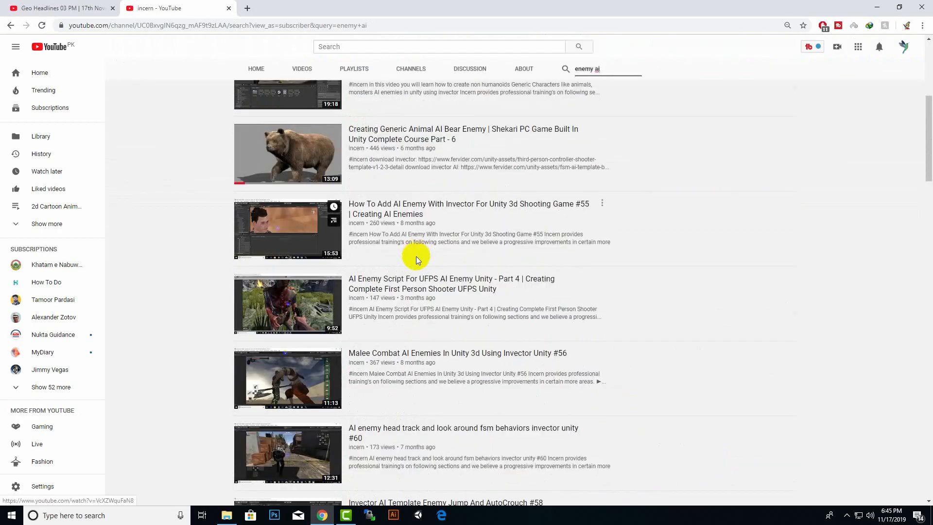